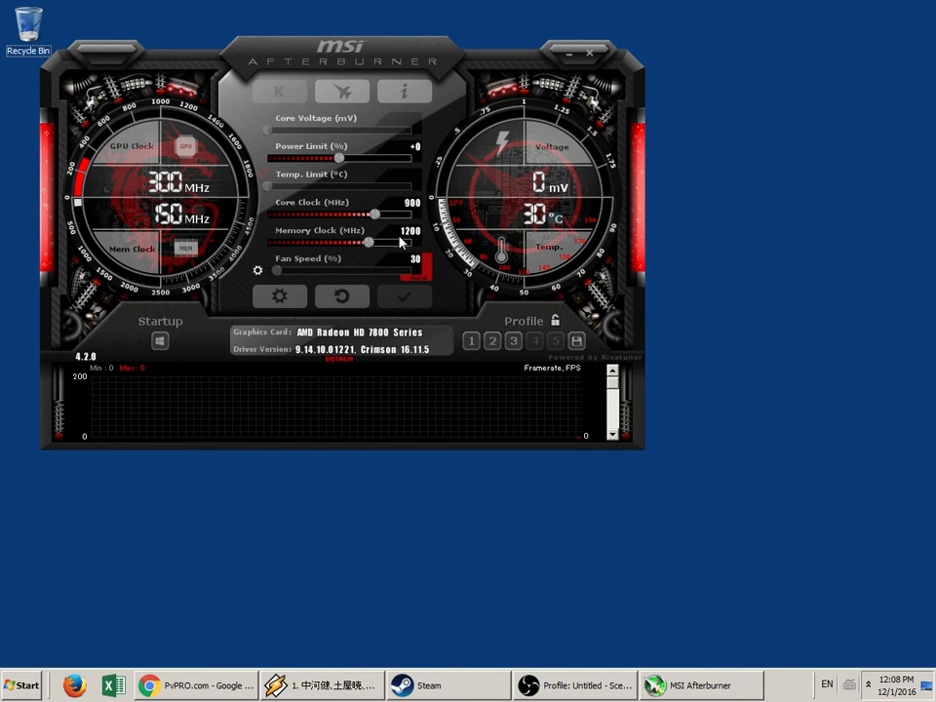
pyautogui.moveTo(692, 380)
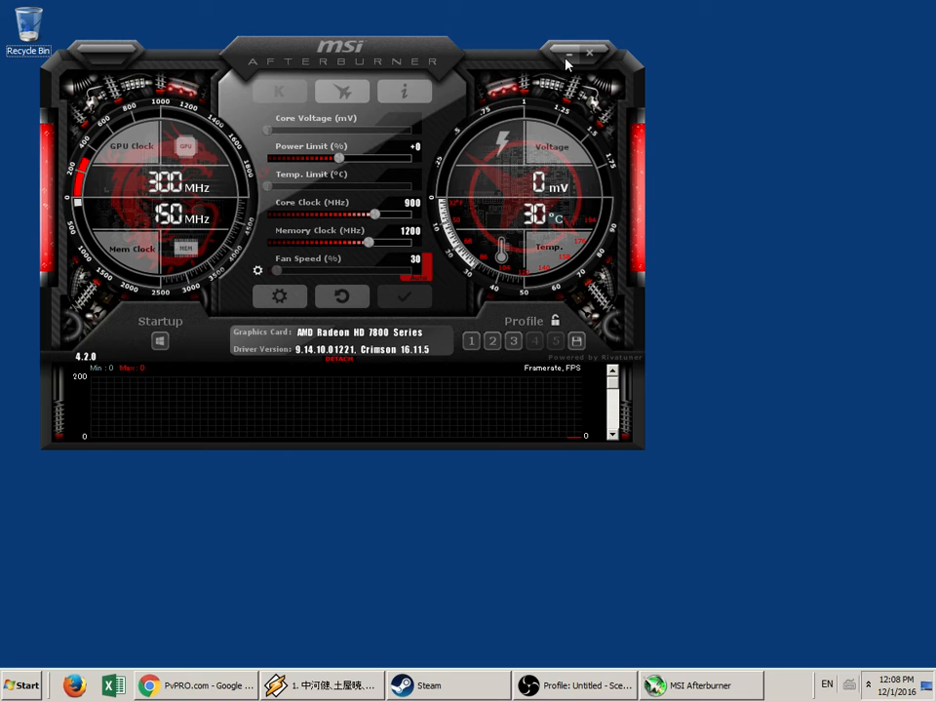
# Minimise Afterburner, end the MSIAfterburner.exe *32 process and confirm, then check the notification area icons
pyautogui.click(591, 51)
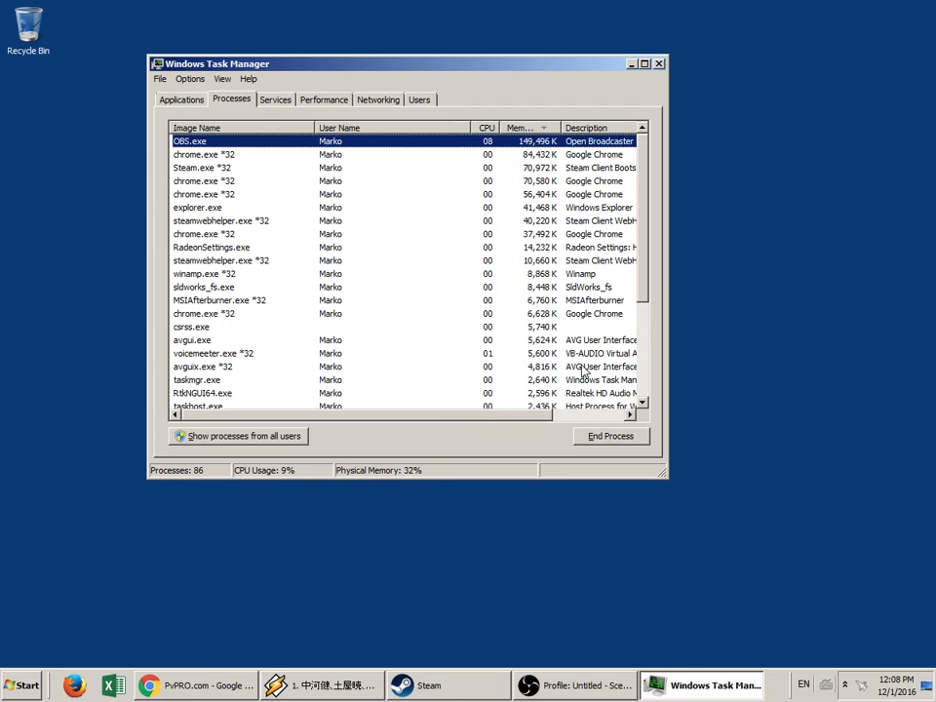
pyautogui.click(610, 437)
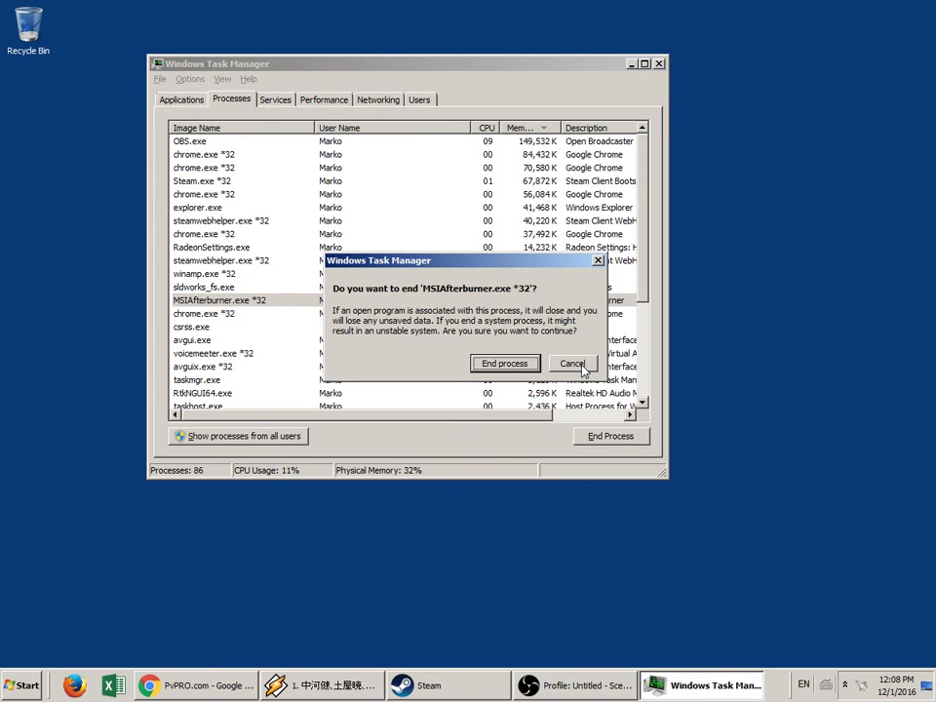
pyautogui.click(503, 362)
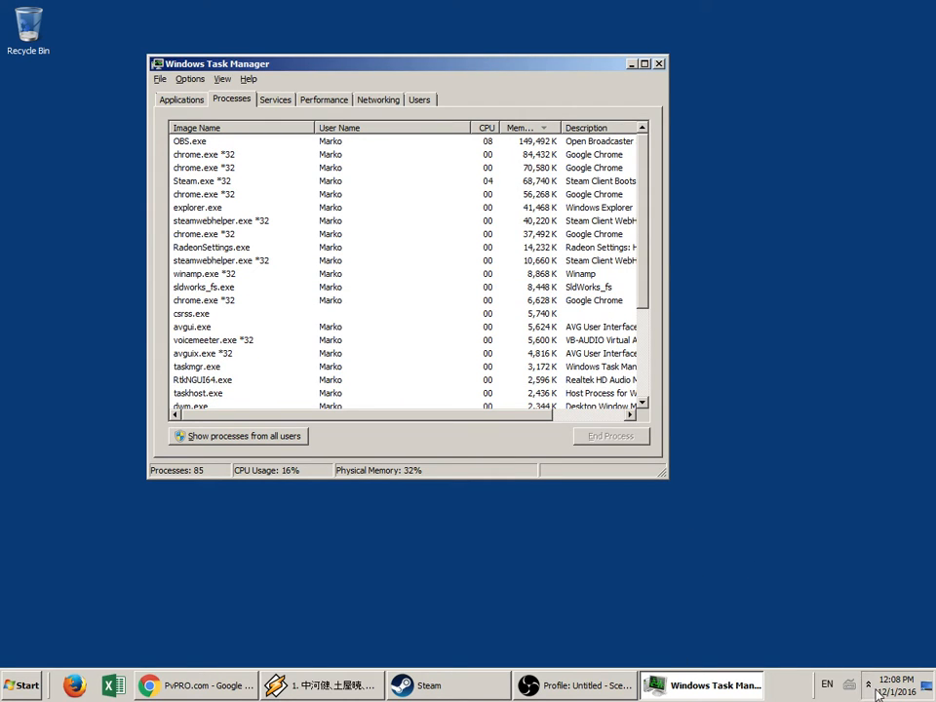
pyautogui.click(867, 684)
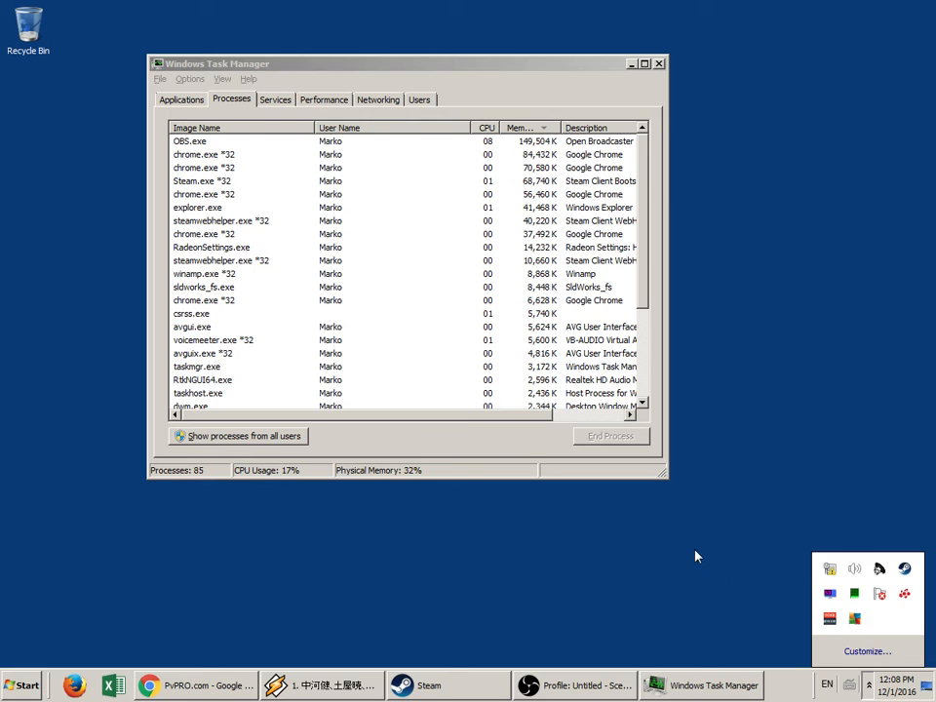
pyautogui.click(22, 686)
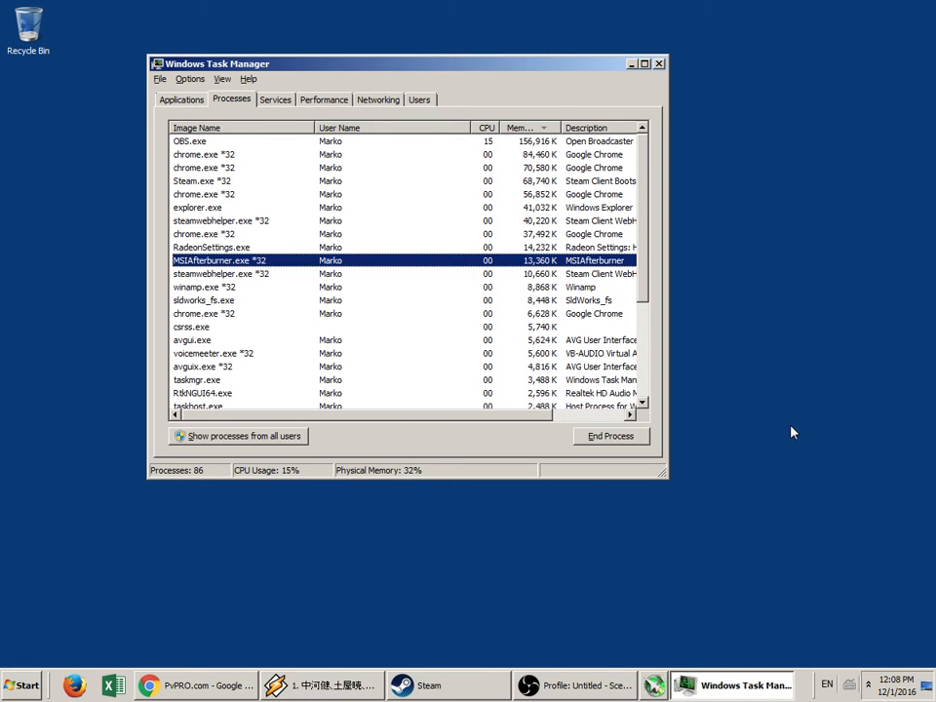
# Close Task Manager, leaving an empty desktop with no Afterburner window
pyautogui.click(659, 63)
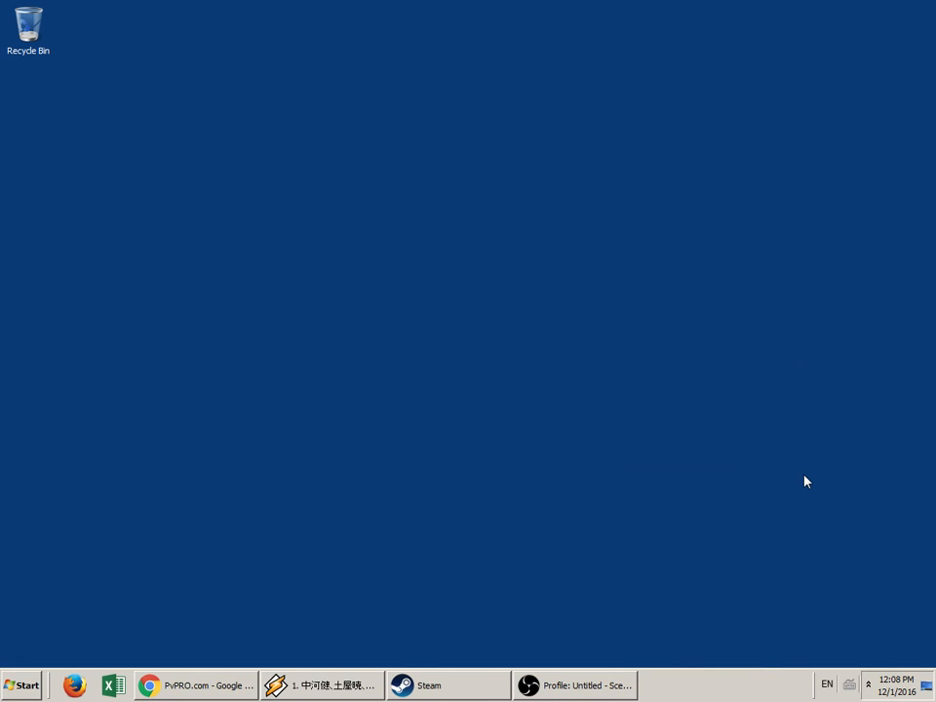
pyautogui.moveTo(581, 408)
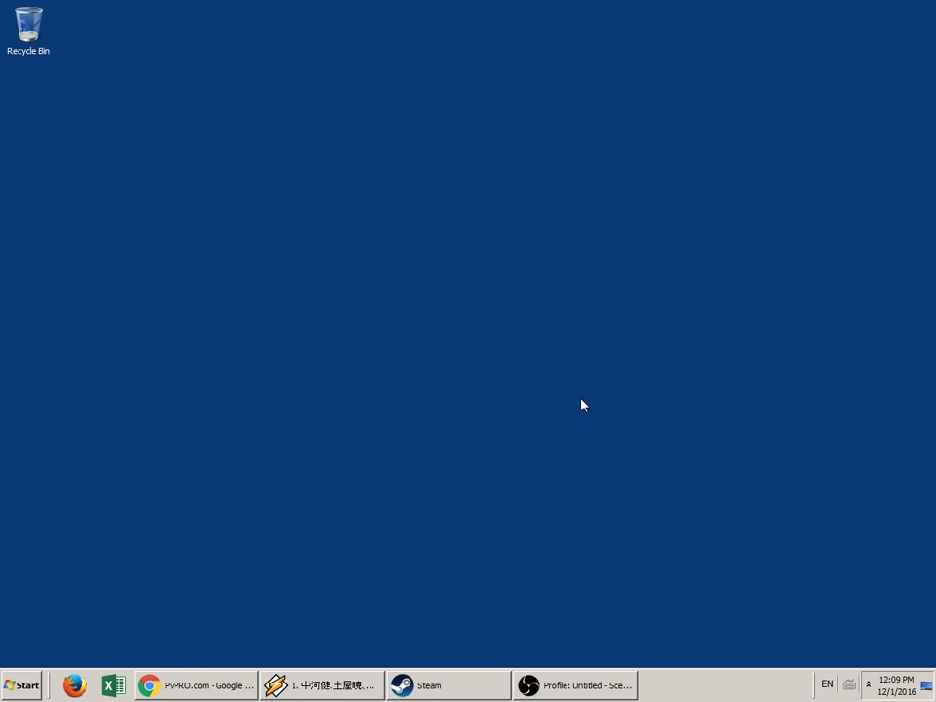
pyautogui.moveTo(534, 513)
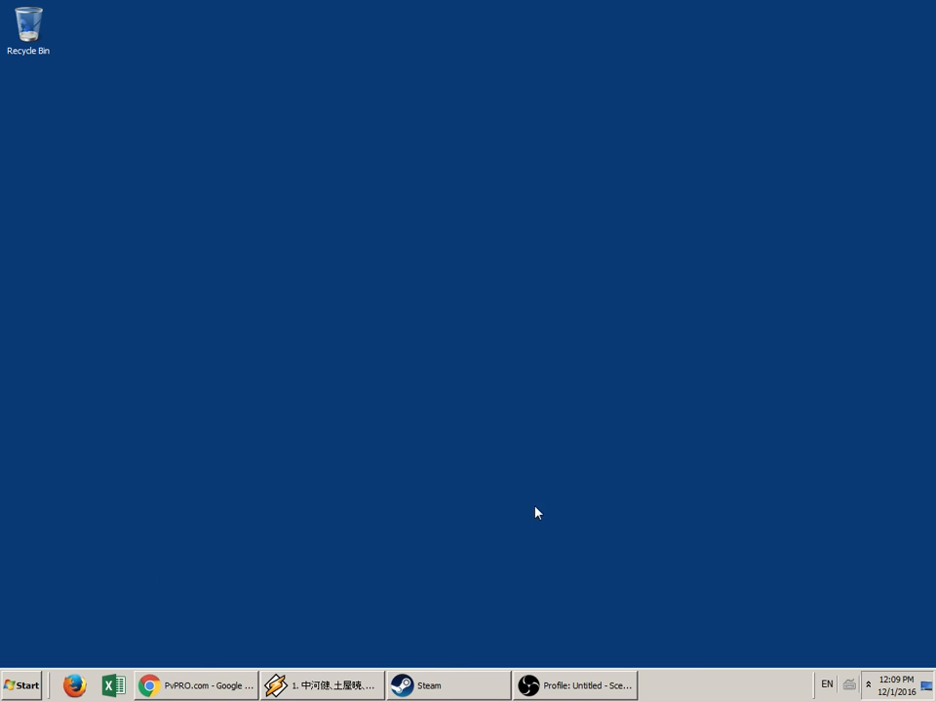
pyautogui.moveTo(553, 511)
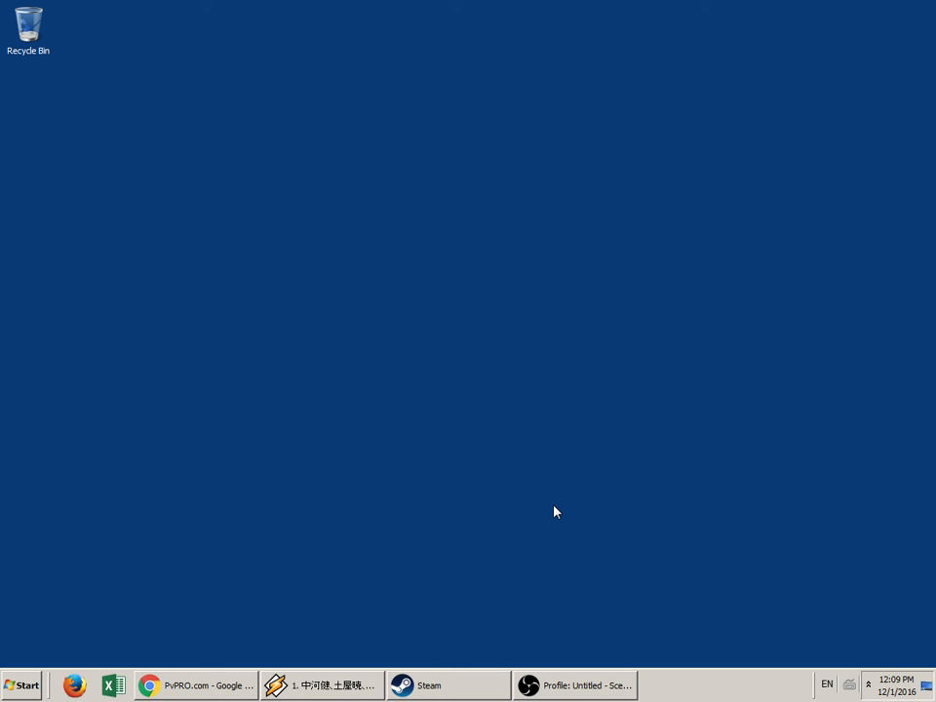